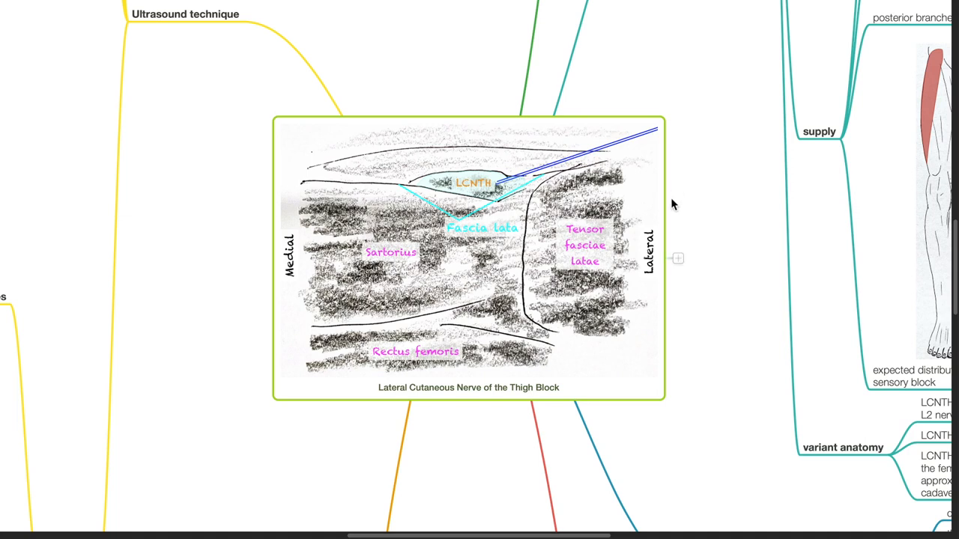
mouse_move(489, 415)
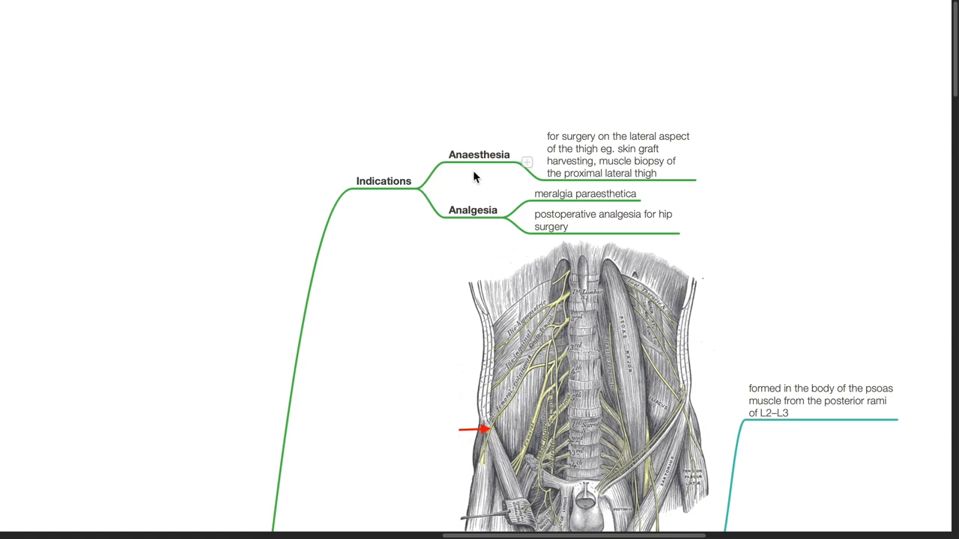
mouse_move(528, 131)
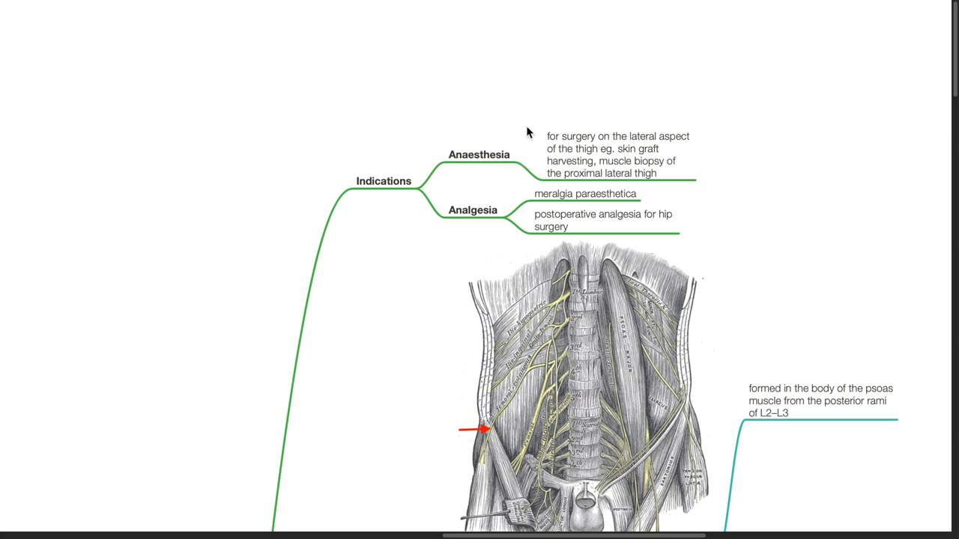
mouse_move(511, 196)
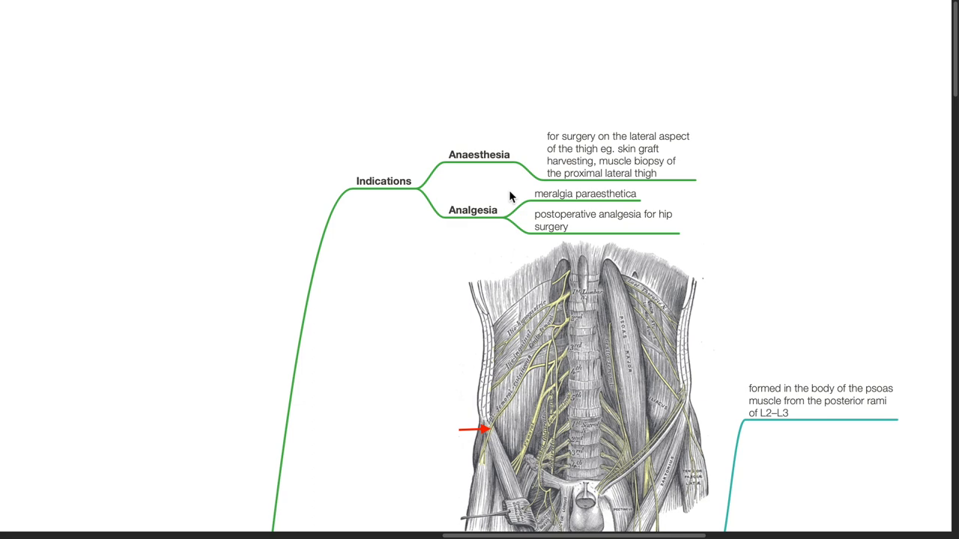
scroll("down", 3)
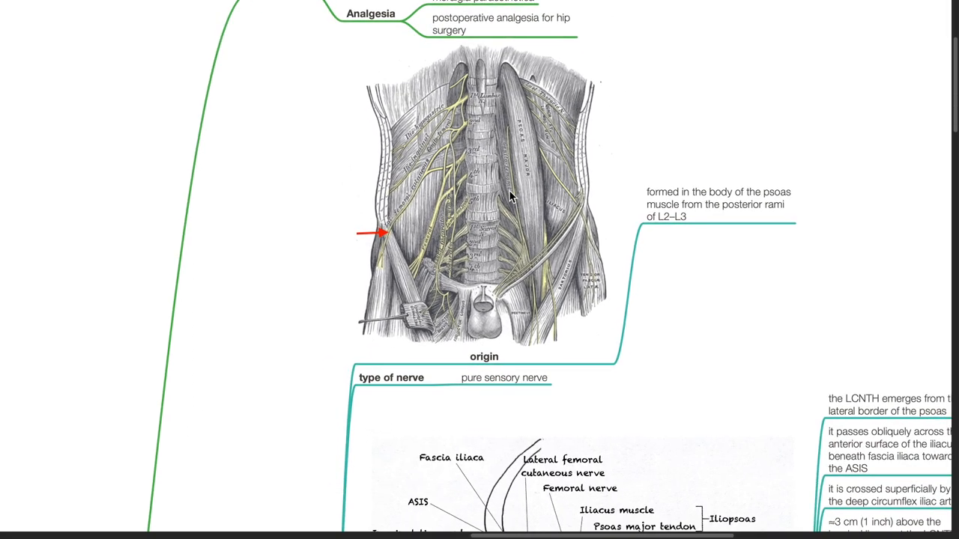
scroll("down", 3)
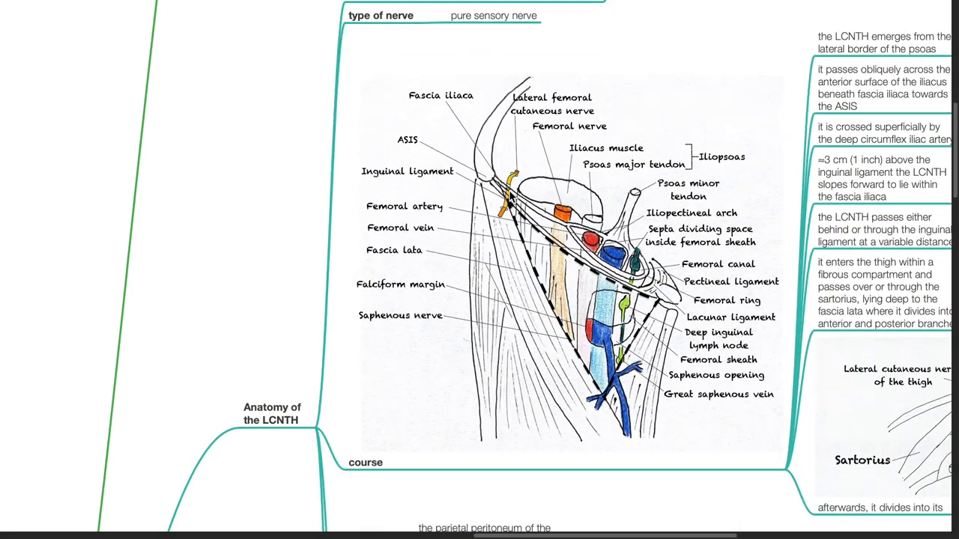
scroll("down", 3)
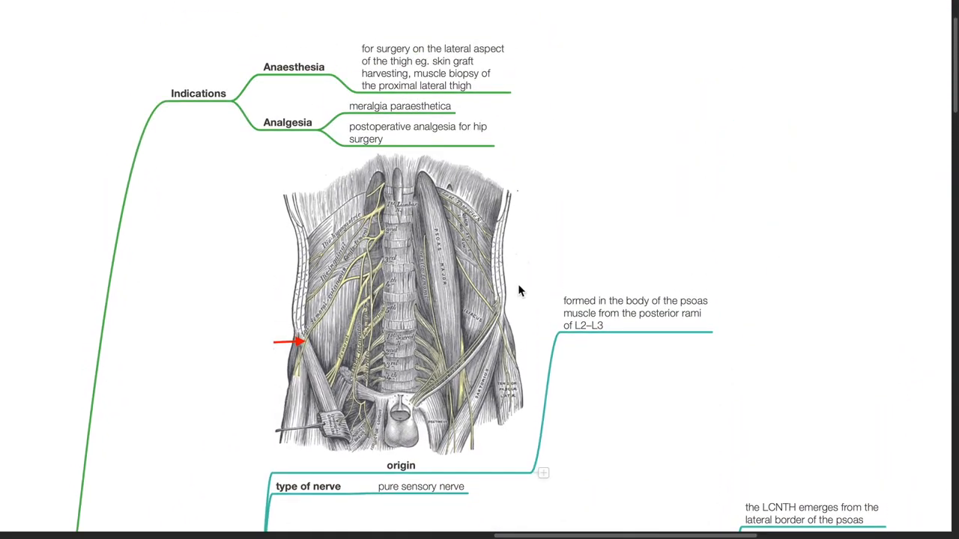
scroll("down", 3)
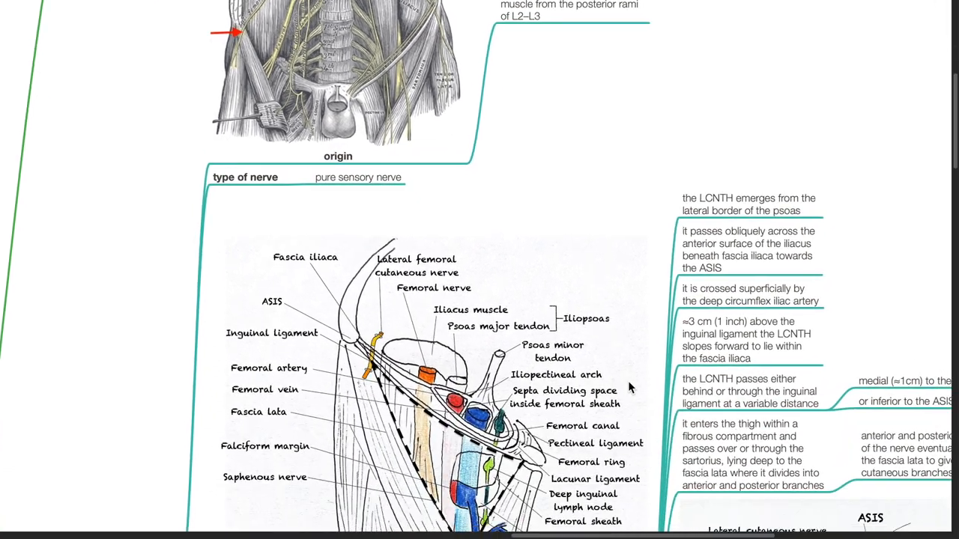
scroll("down", 3)
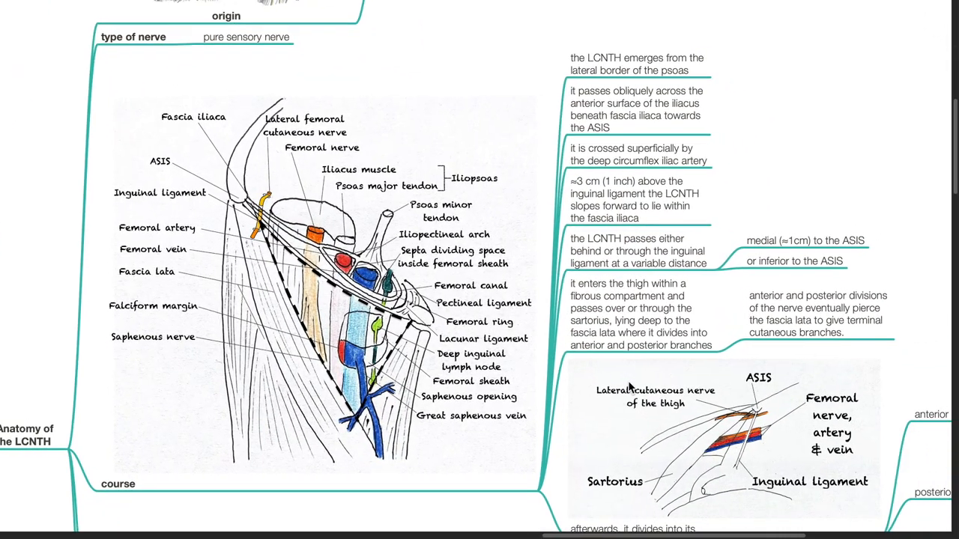
mouse_move(790, 173)
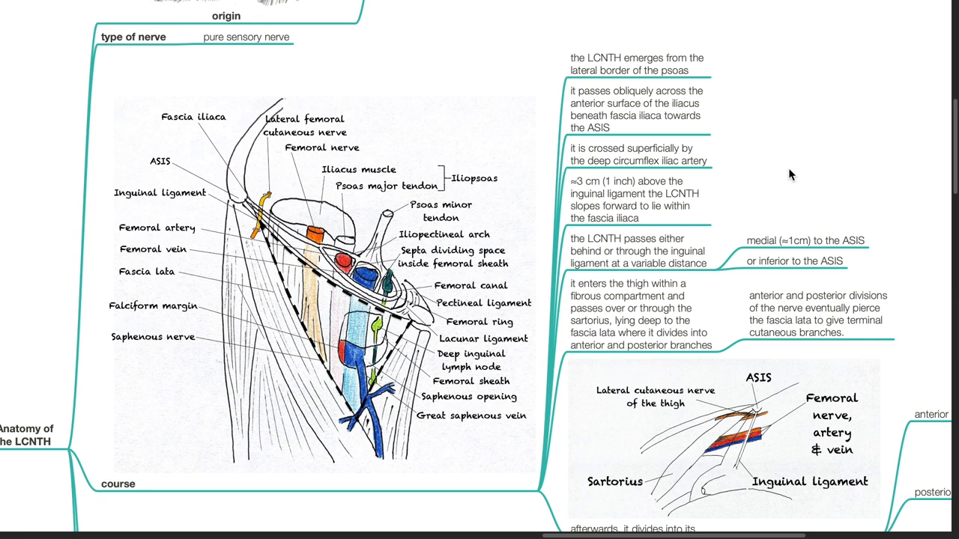
scroll("down", 3)
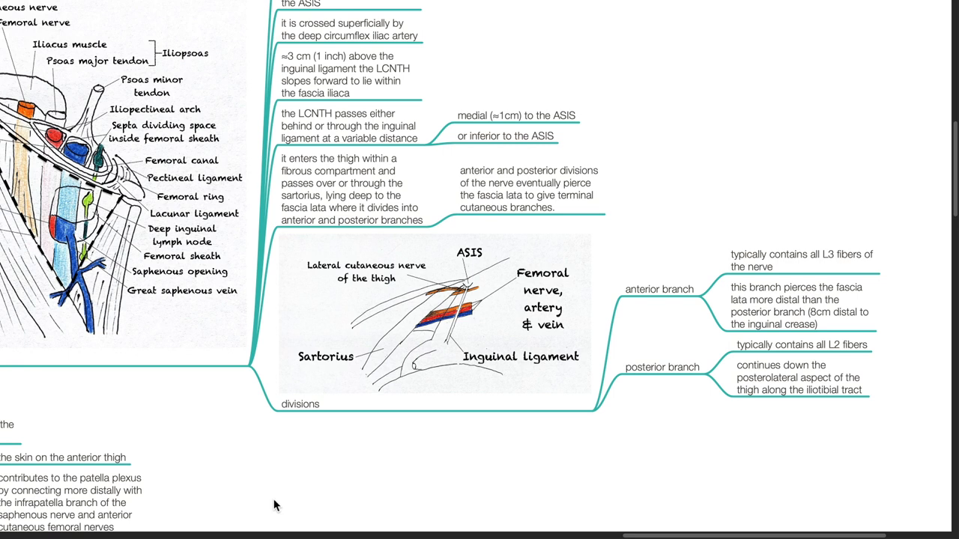
mouse_move(292, 463)
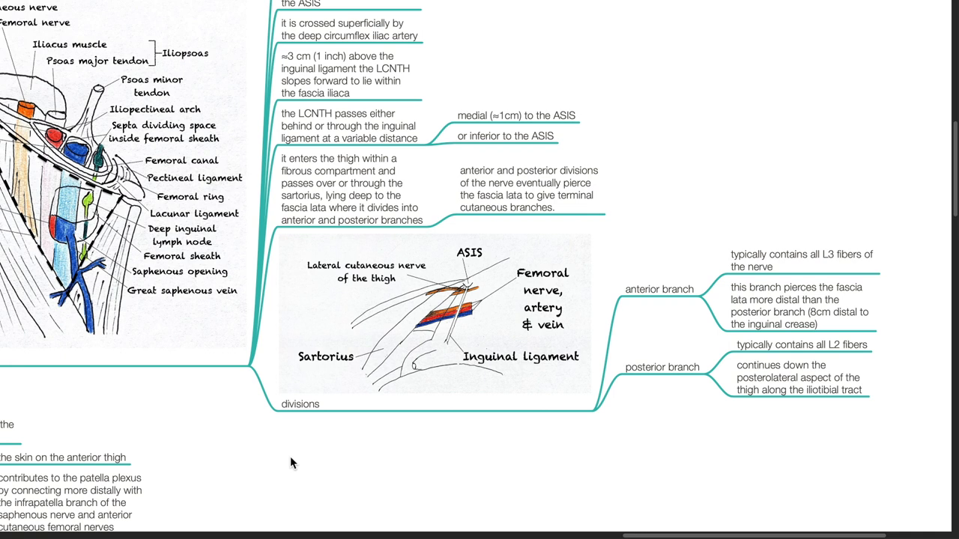
mouse_move(658, 396)
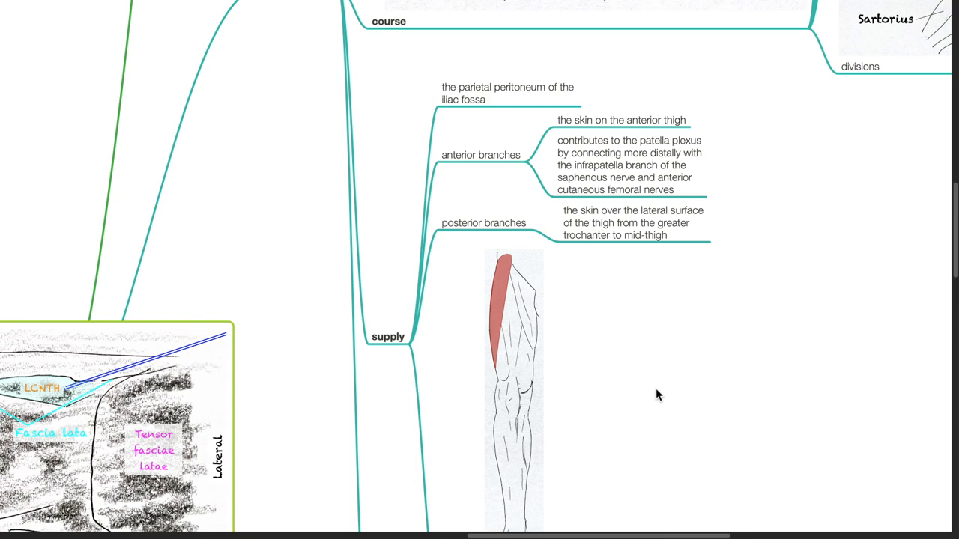
scroll("down", 3)
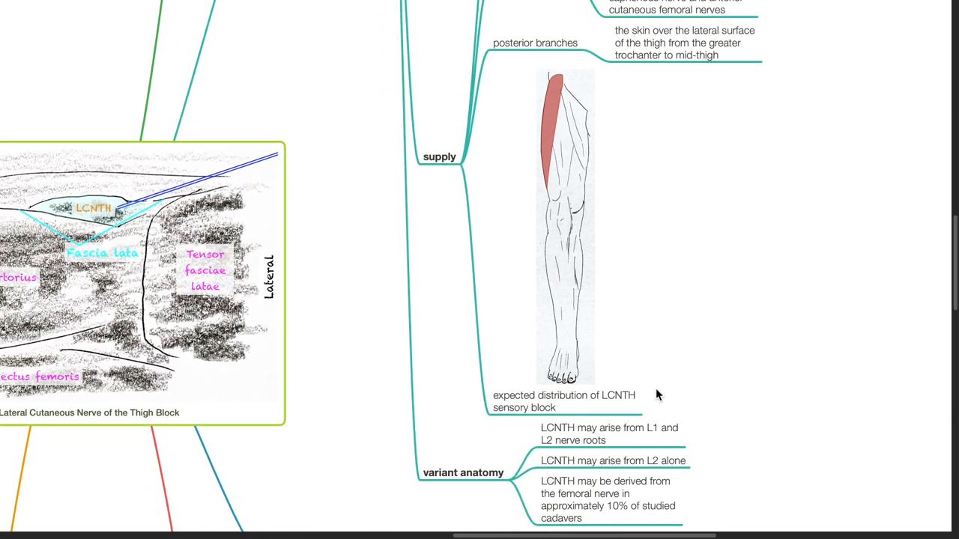
scroll("down", 3)
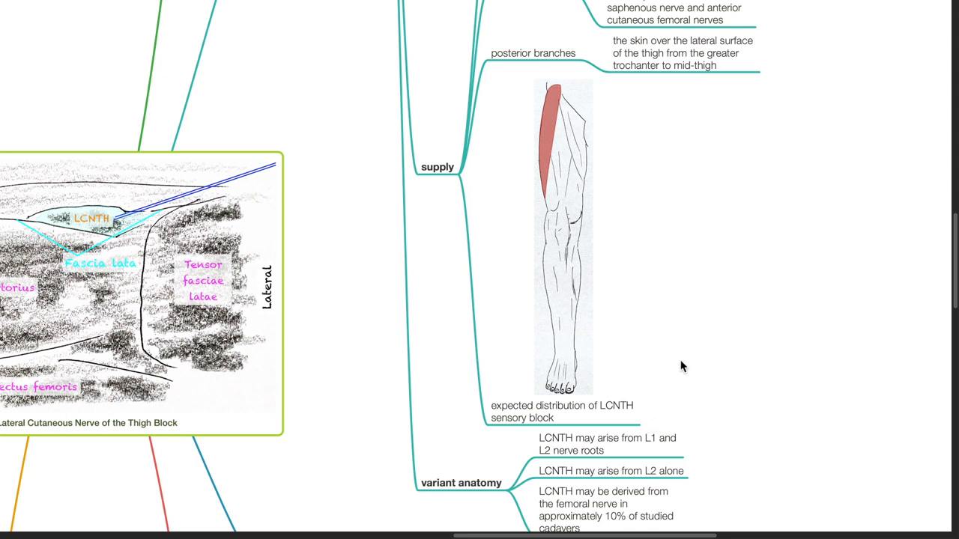
scroll("down", 3)
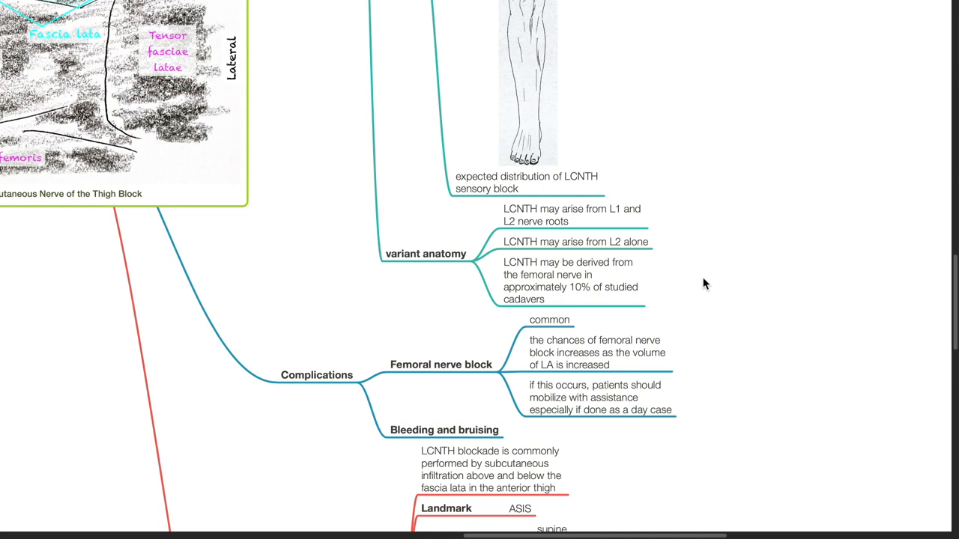
scroll("down", 3)
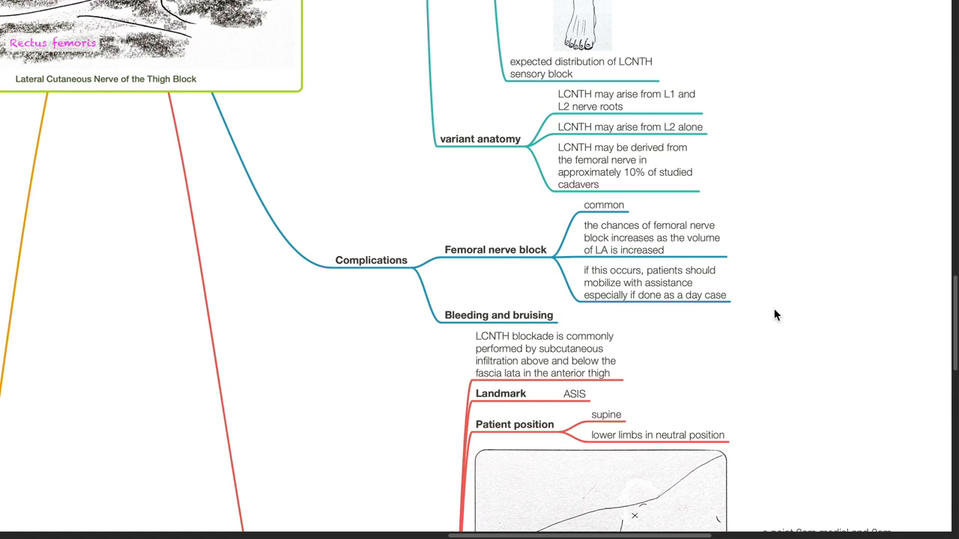
scroll("down", 3)
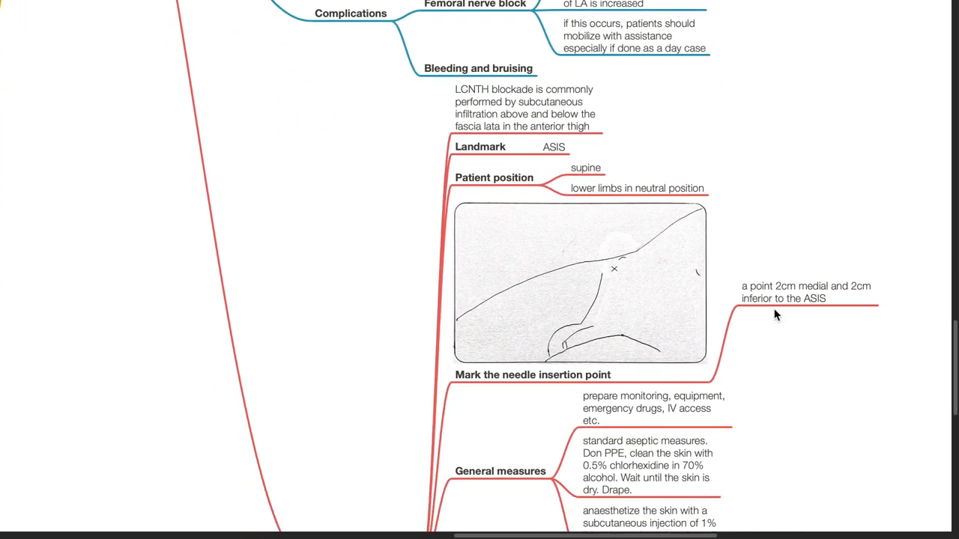
scroll("down", 3)
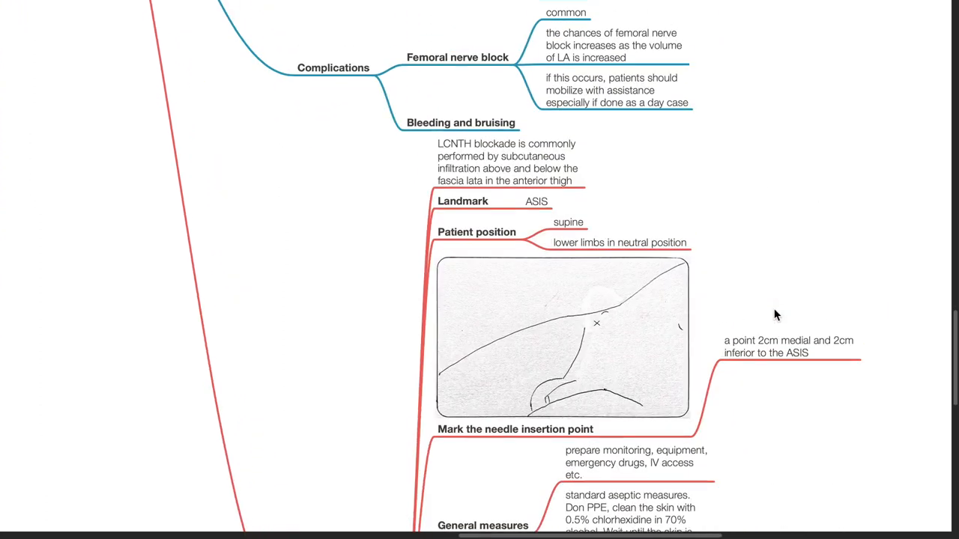
scroll("down", 3)
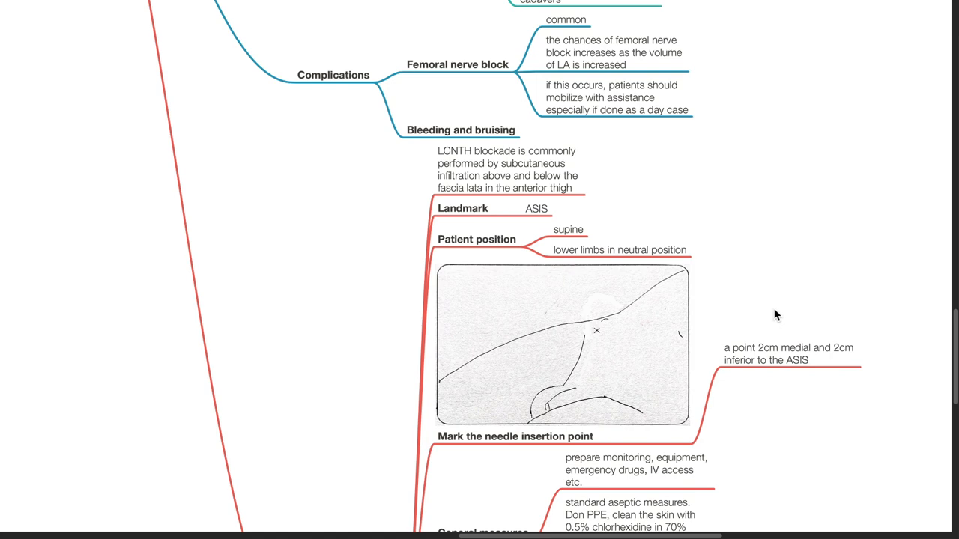
scroll("down", 3)
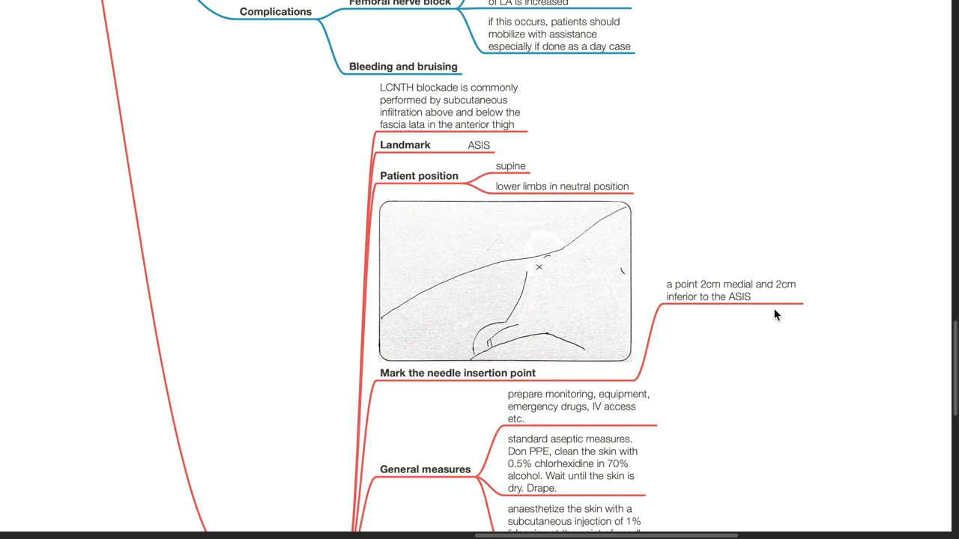
scroll("down", 3)
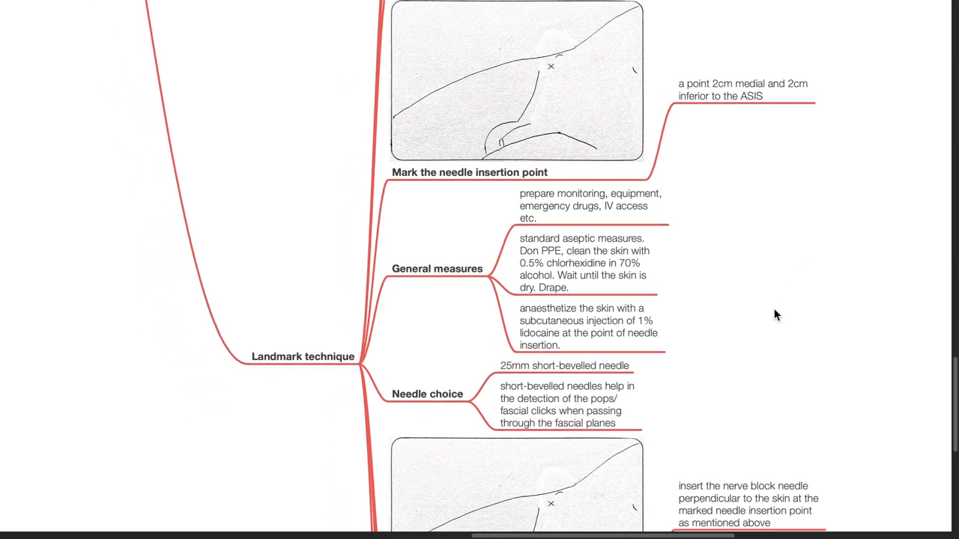
scroll("down", 3)
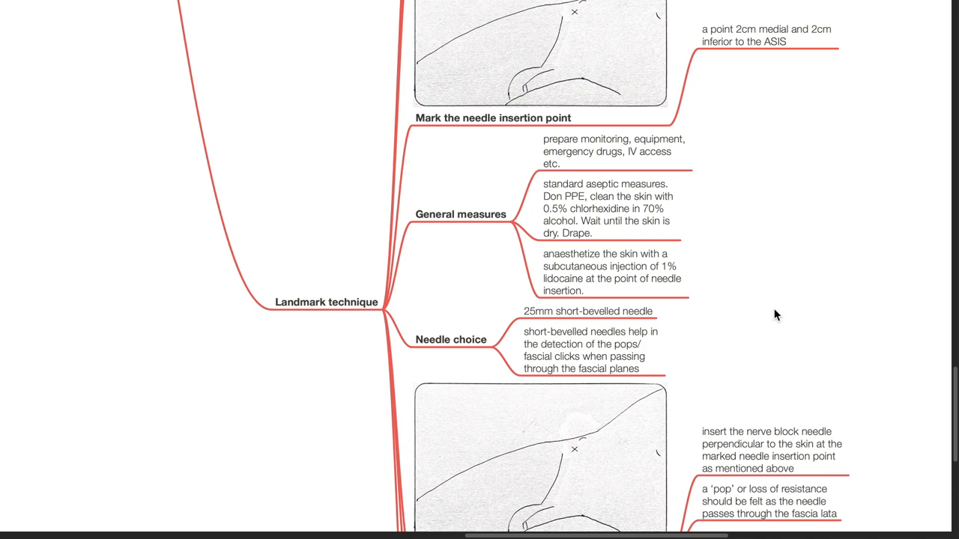
scroll("down", 3)
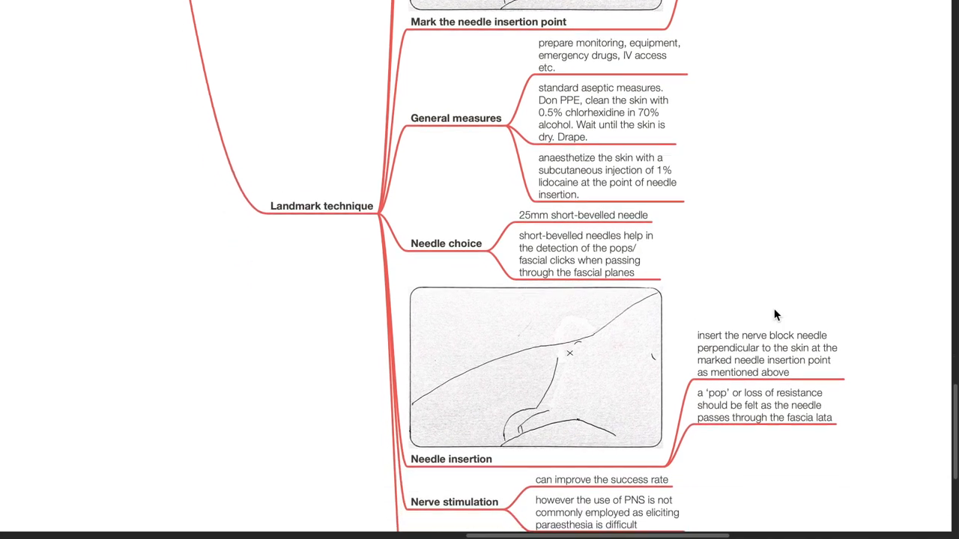
scroll("down", 3)
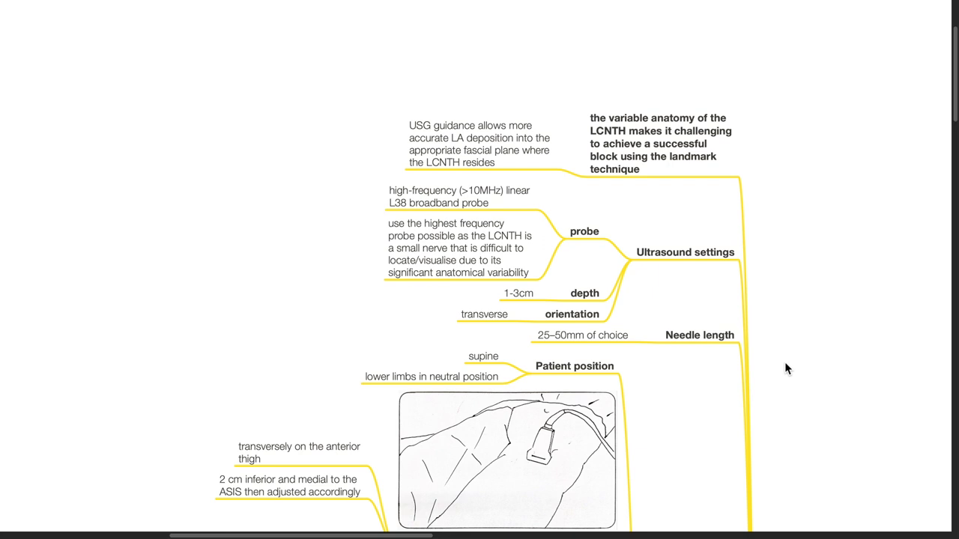
scroll("down", 3)
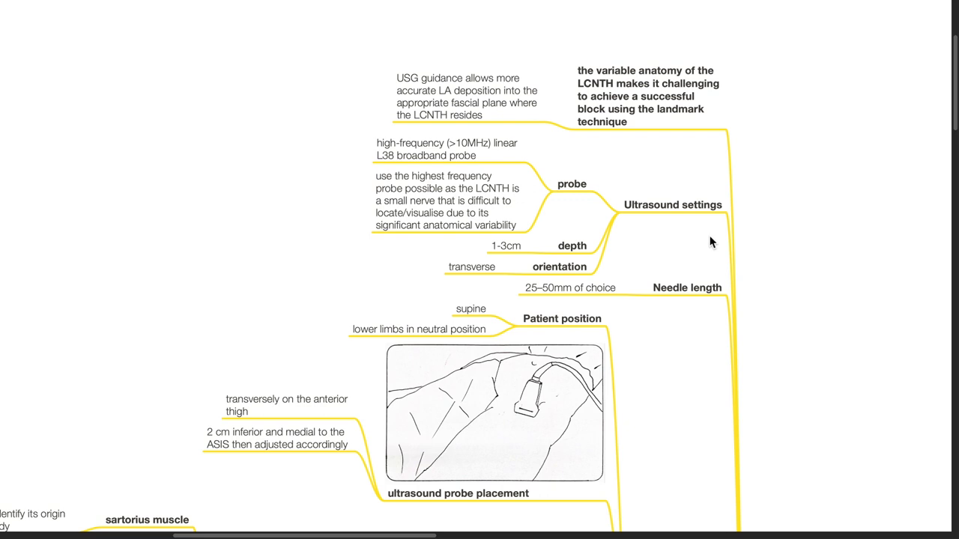
scroll("down", 3)
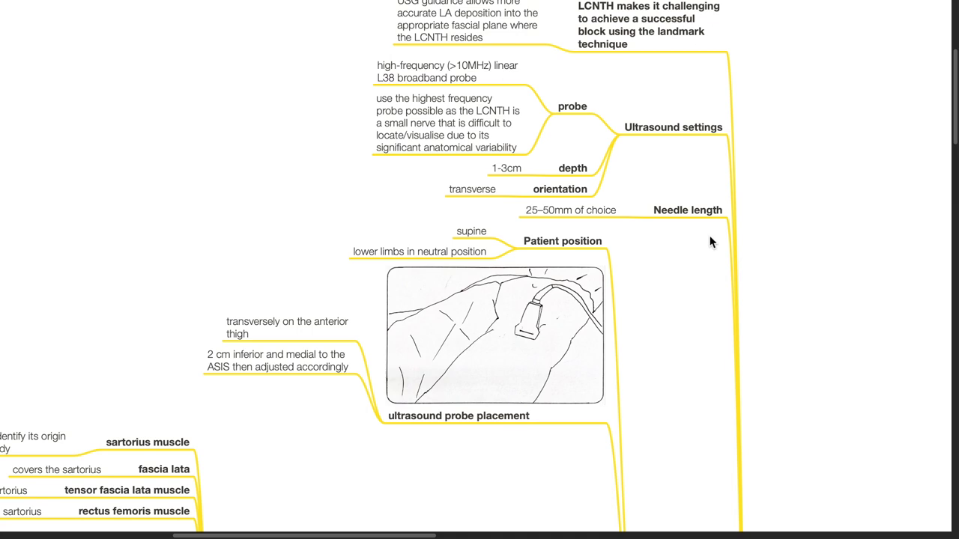
scroll("down", 3)
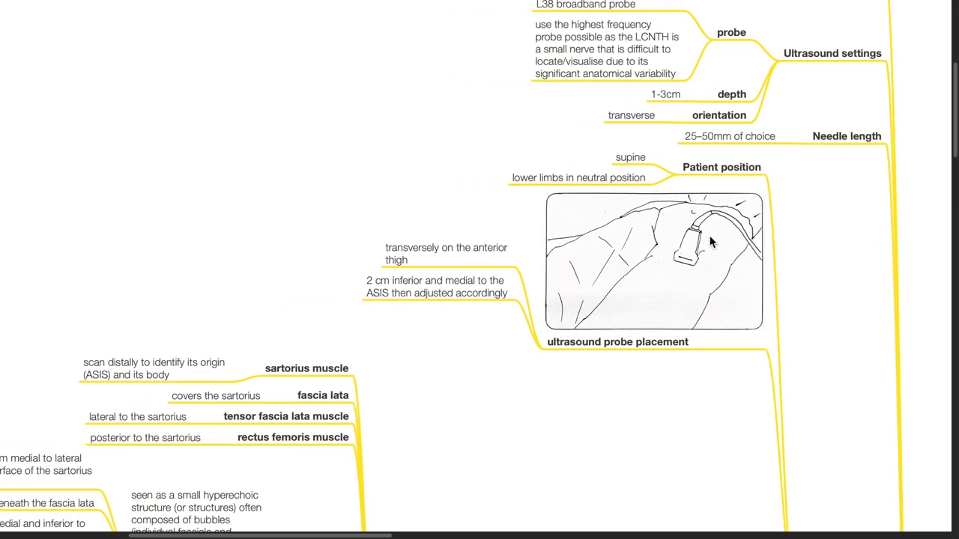
scroll("down", 3)
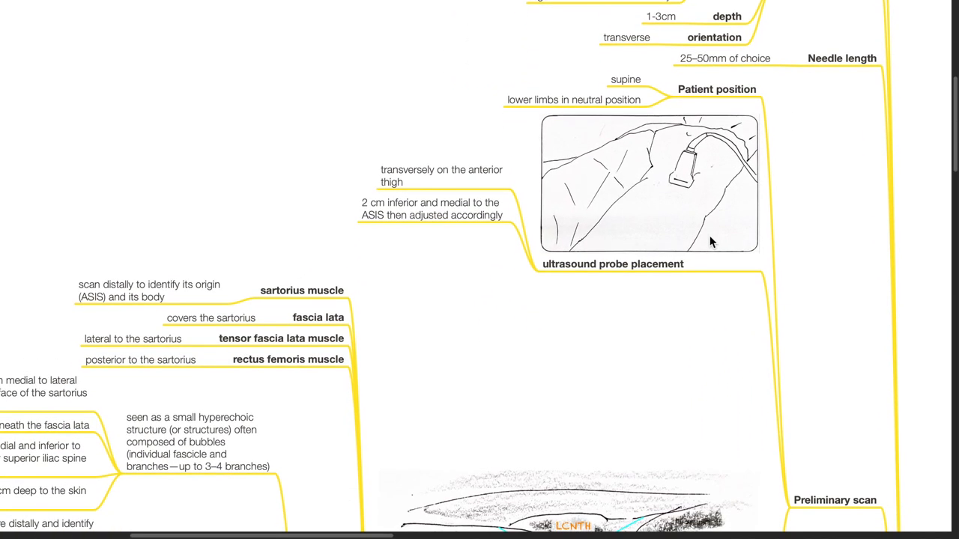
mouse_move(696, 315)
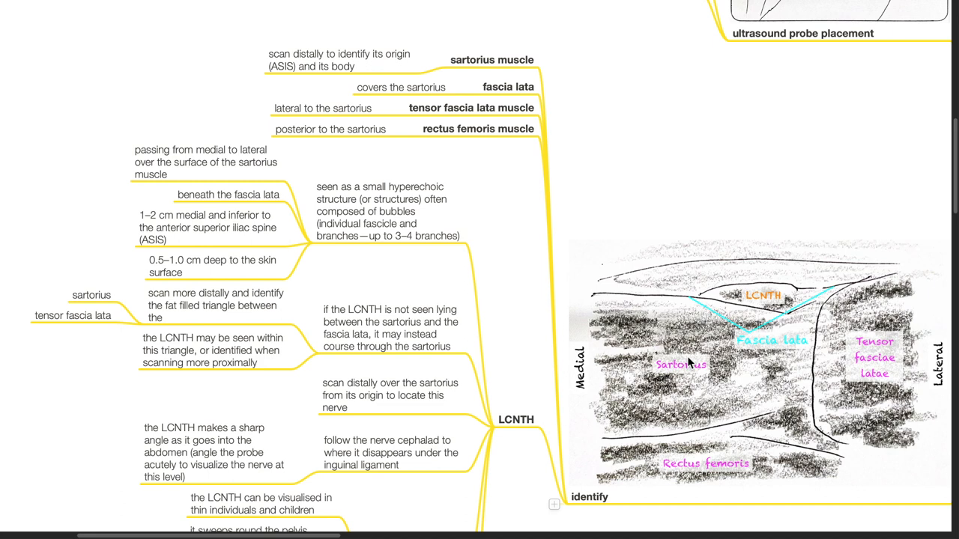
mouse_move(692, 367)
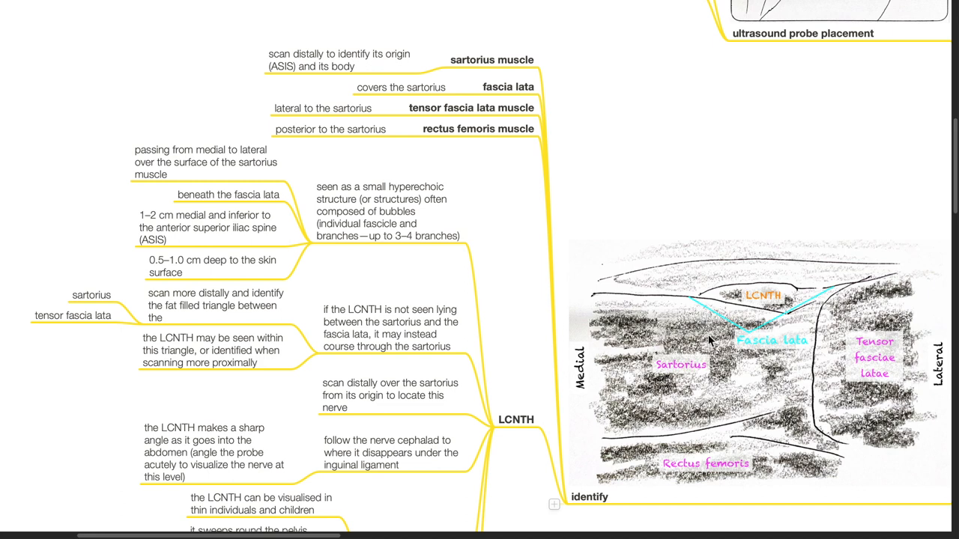
mouse_move(643, 305)
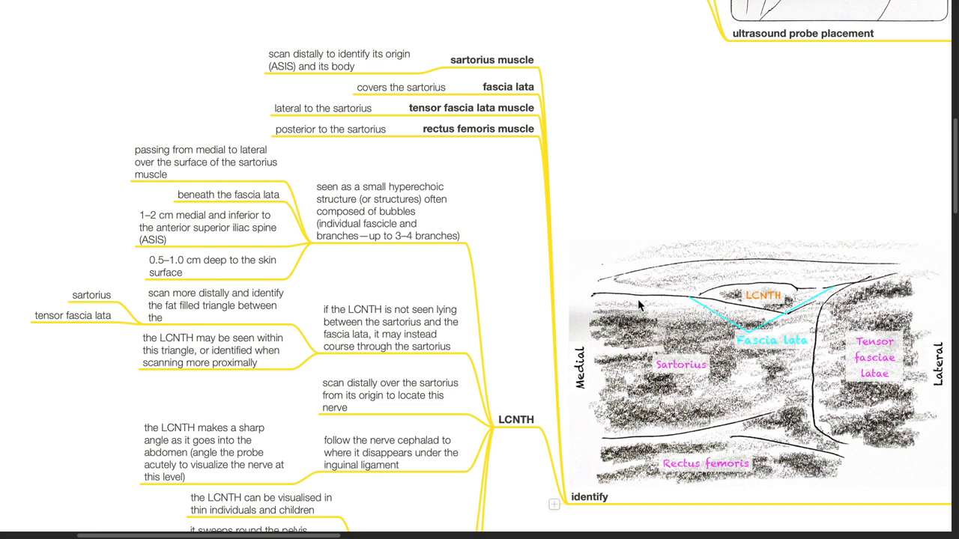
mouse_move(771, 338)
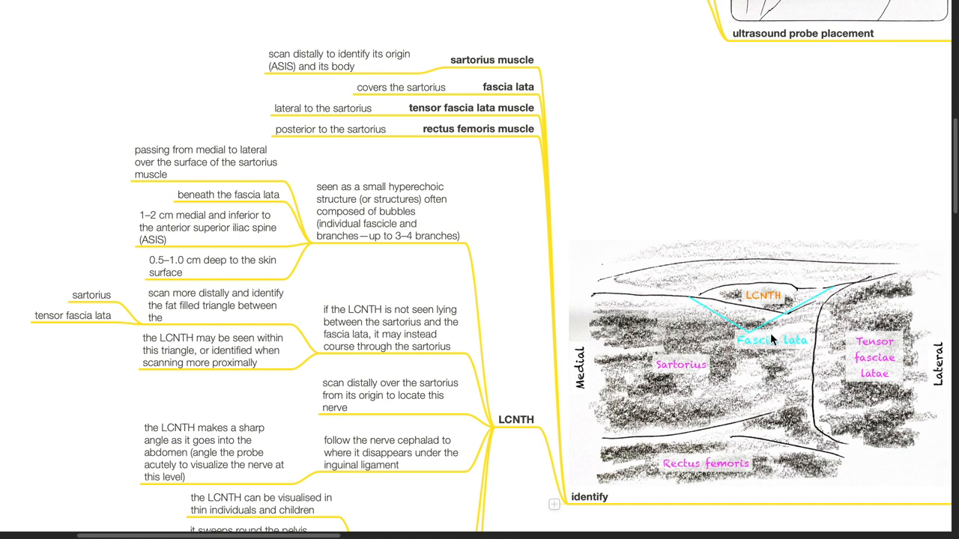
mouse_move(840, 373)
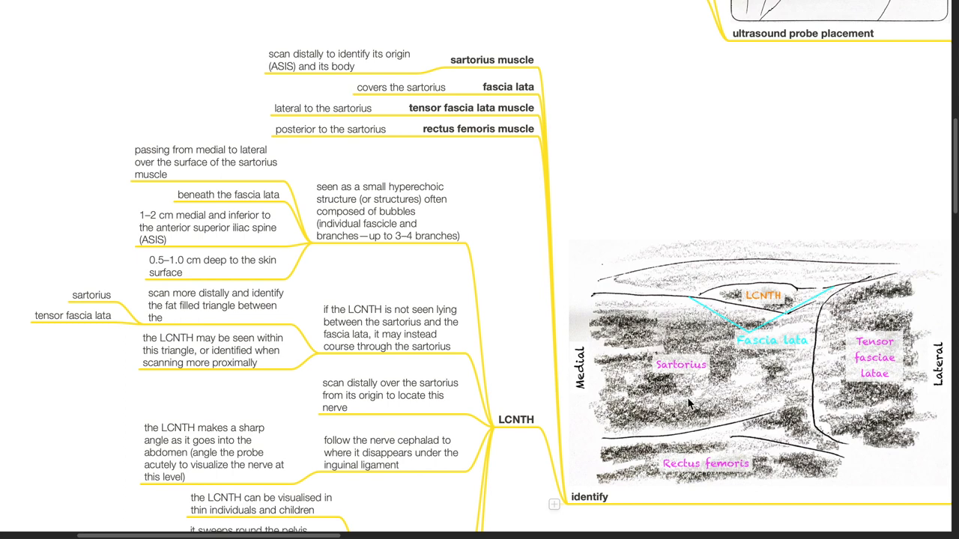
scroll("down", 3)
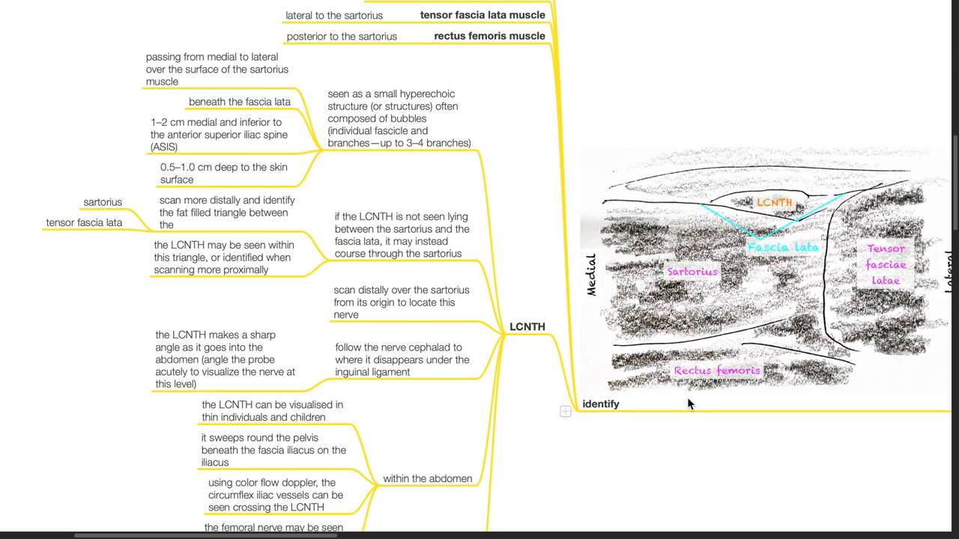
mouse_move(755, 209)
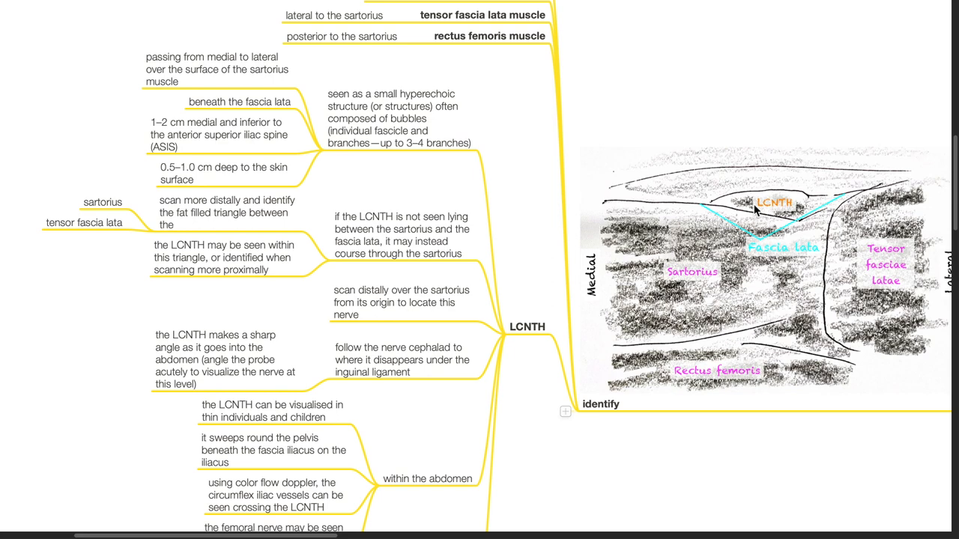
mouse_move(753, 274)
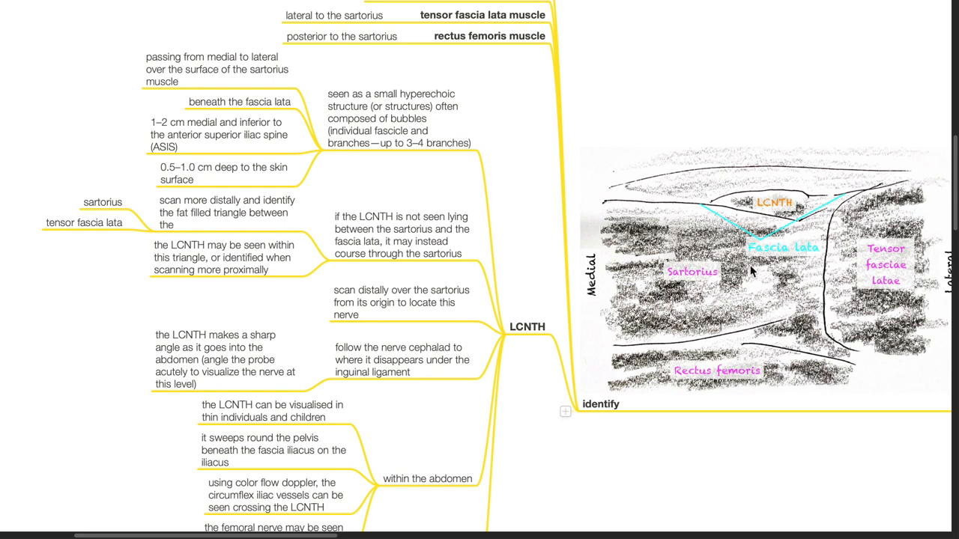
scroll("down", 3)
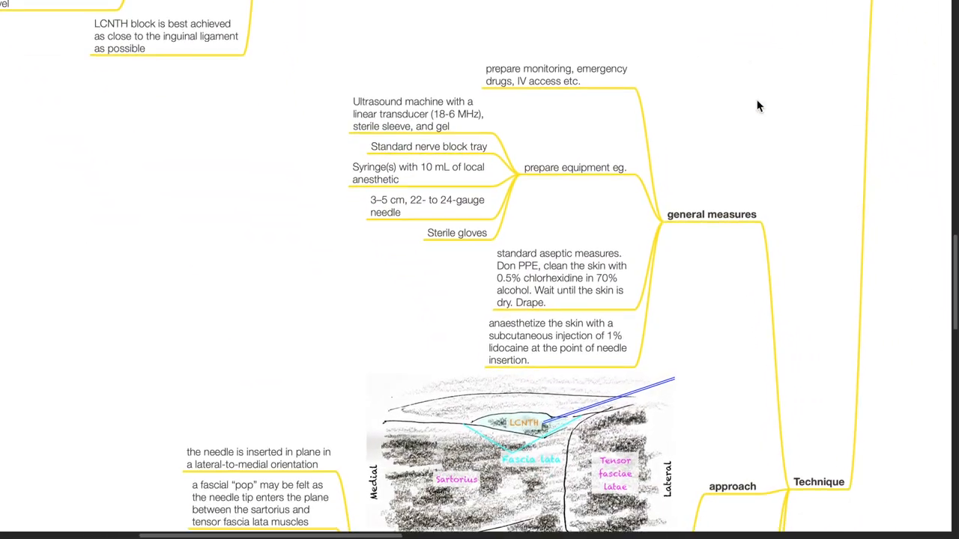
scroll("down", 3)
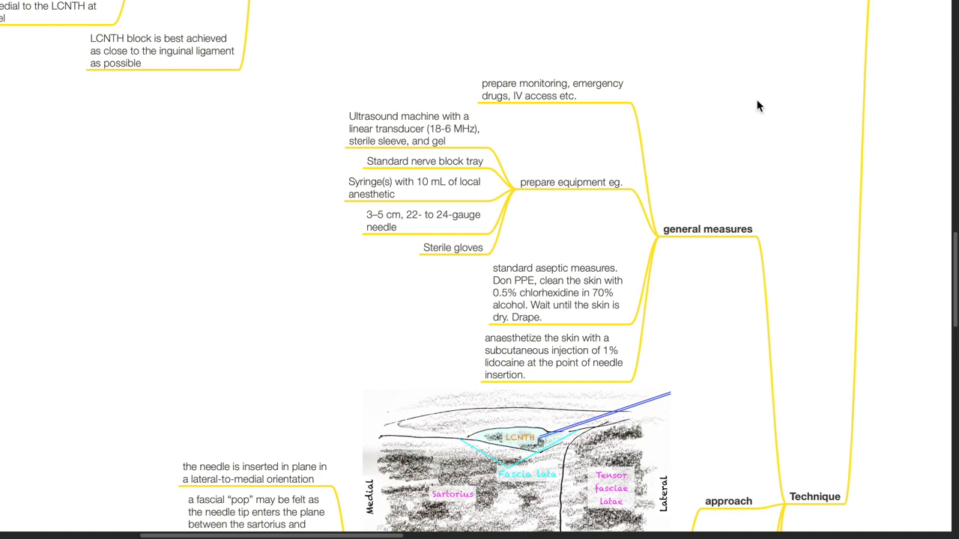
scroll("down", 3)
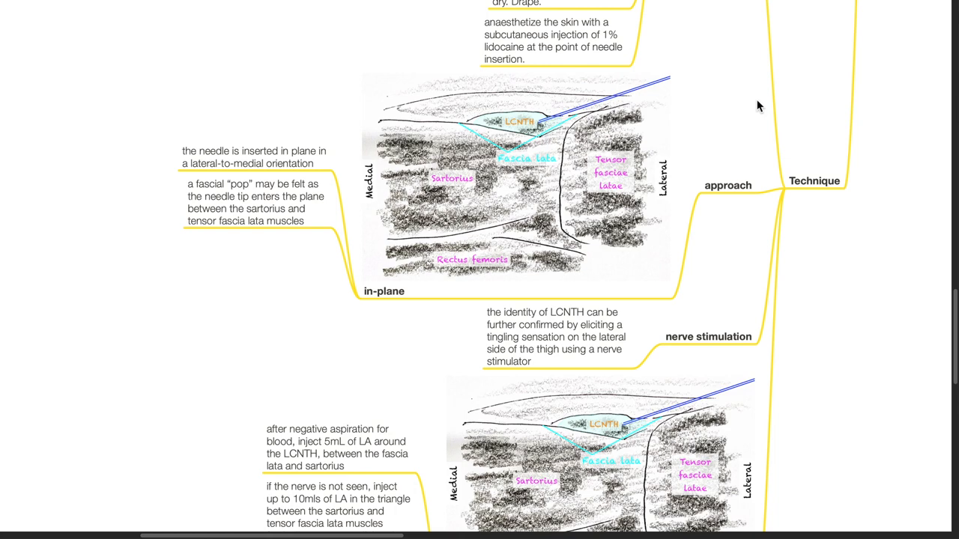
scroll("down", 3)
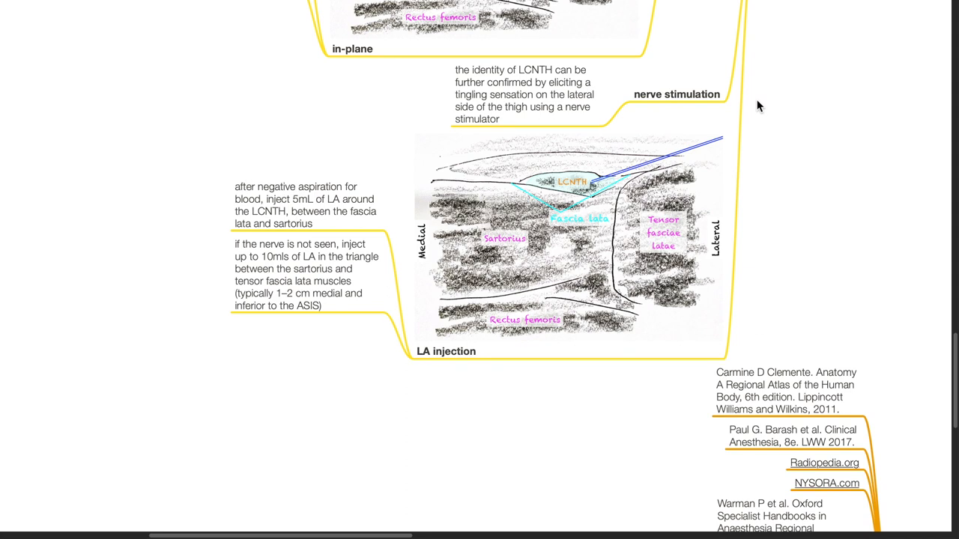